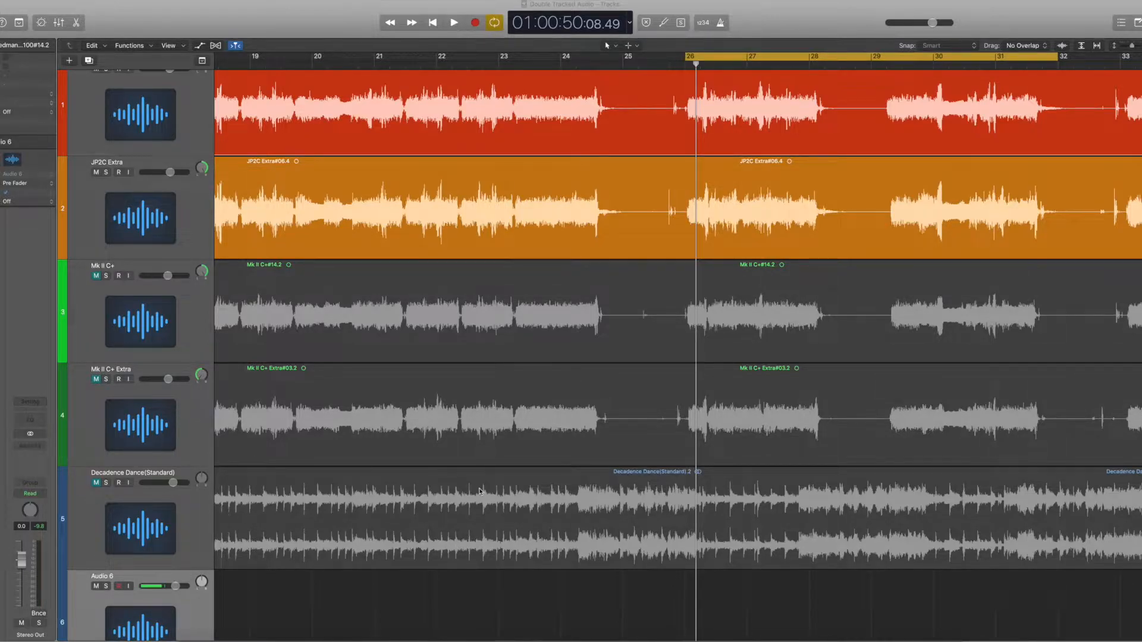
- Loop the JP2C tracks from bar 26 without the backing track
scroll("up", 3)
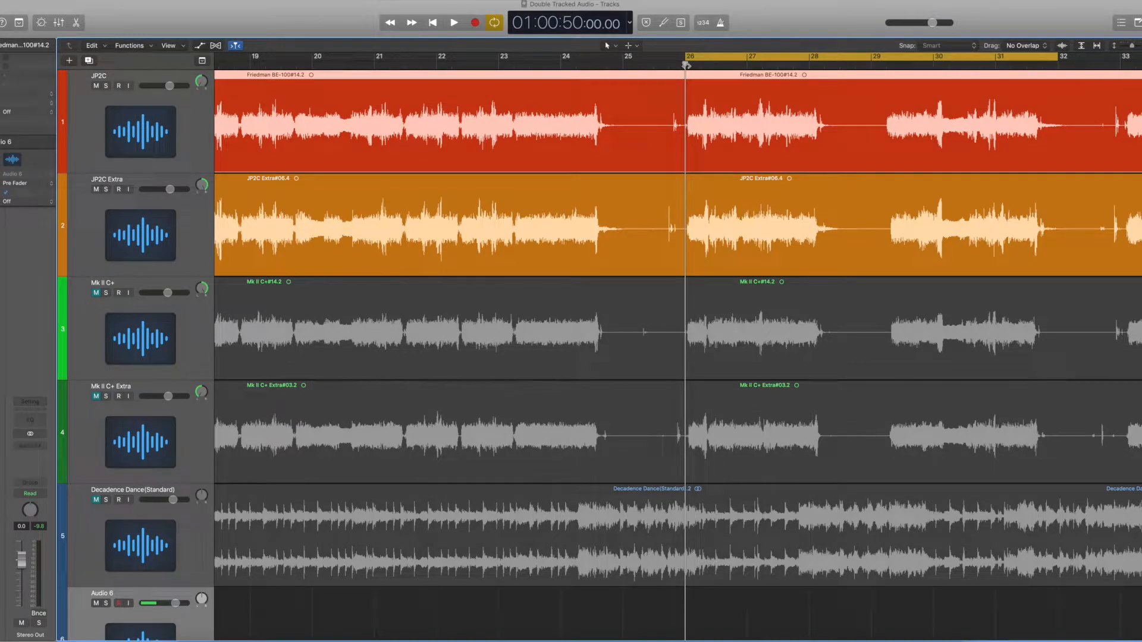
left_click(453, 22)
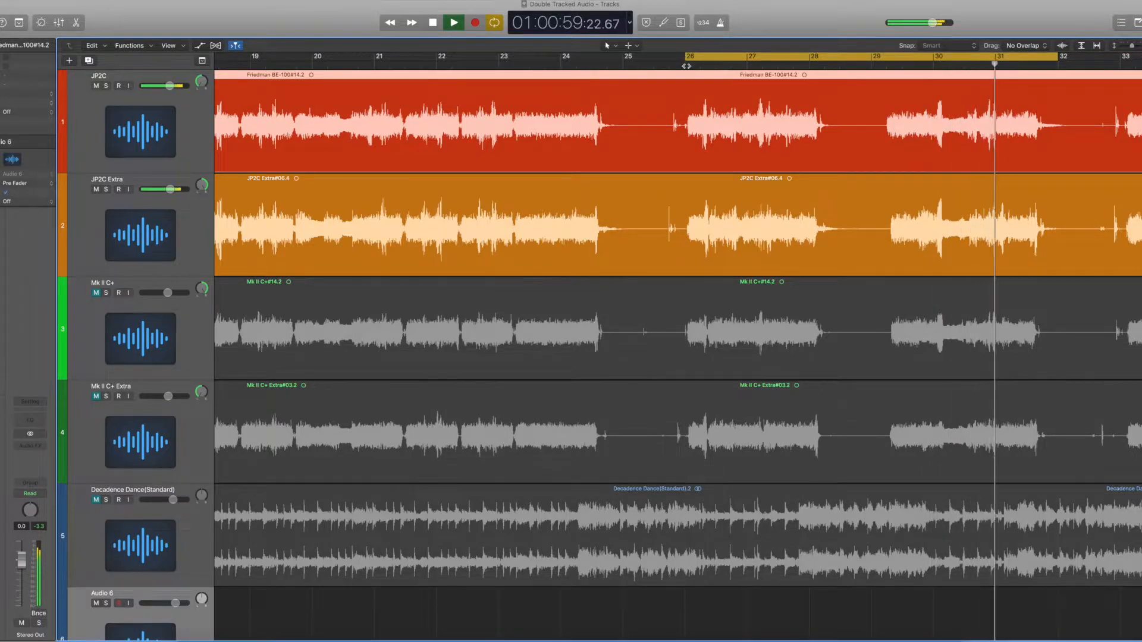
left_click(452, 22)
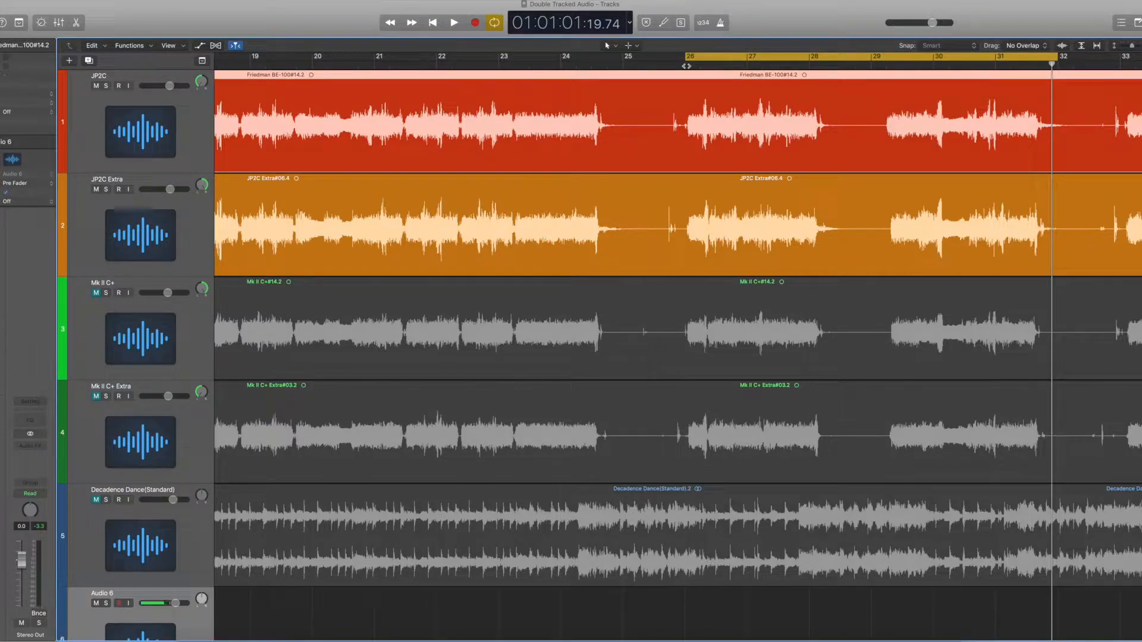
- Unmute the Decadence Dance backing track and loop the JP2C tracks against it
left_click(583, 532)
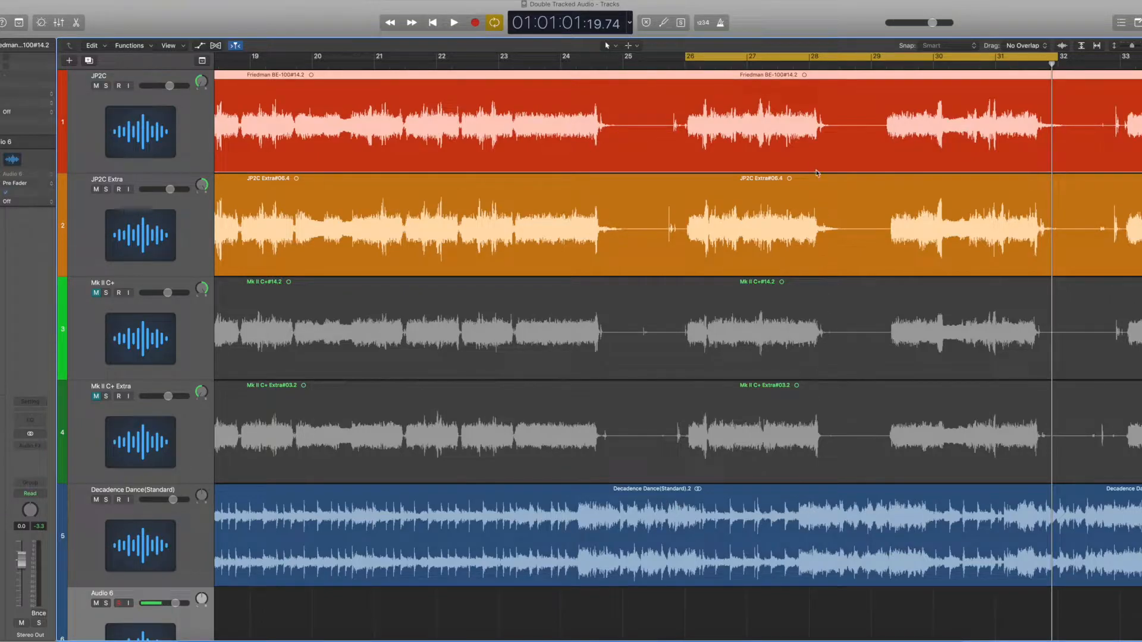
mouse_move(918, 522)
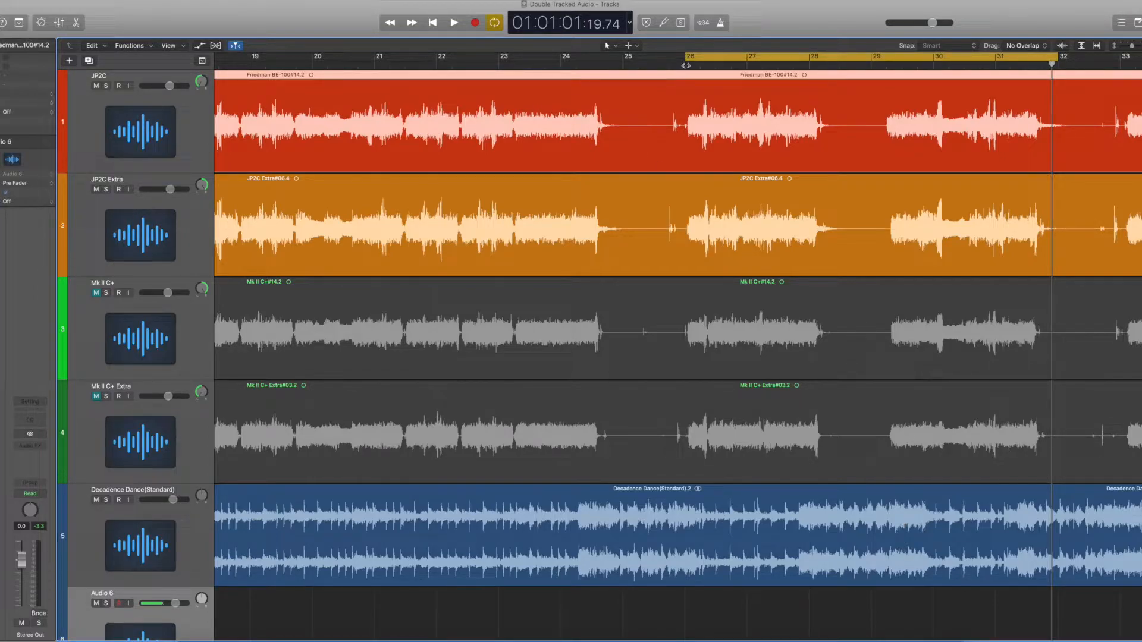
left_click(453, 22)
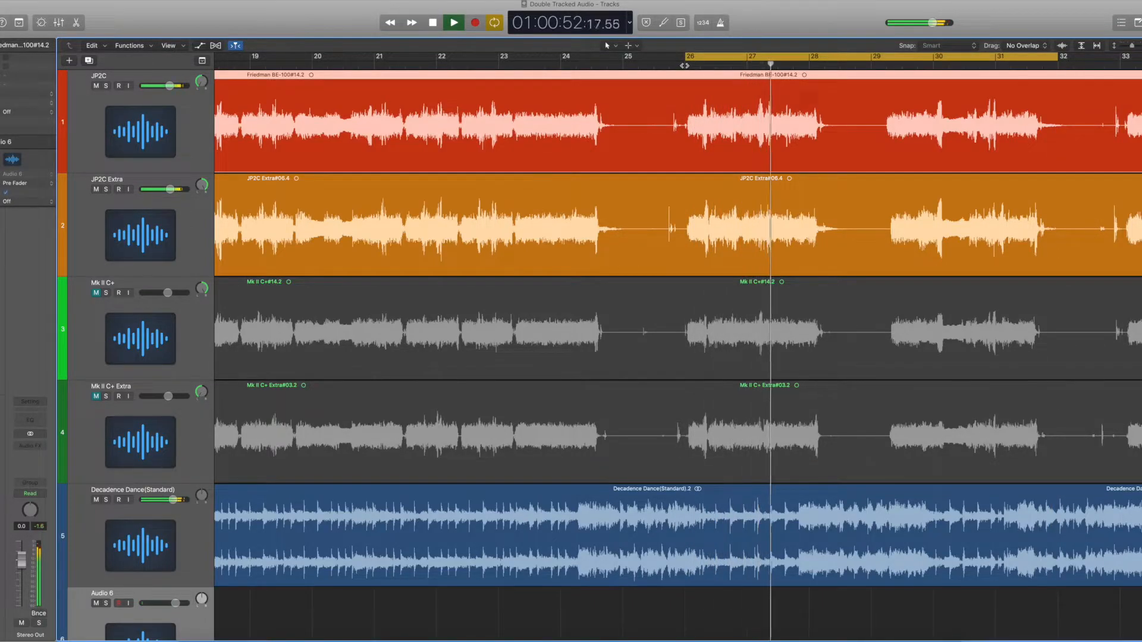
left_click(453, 22)
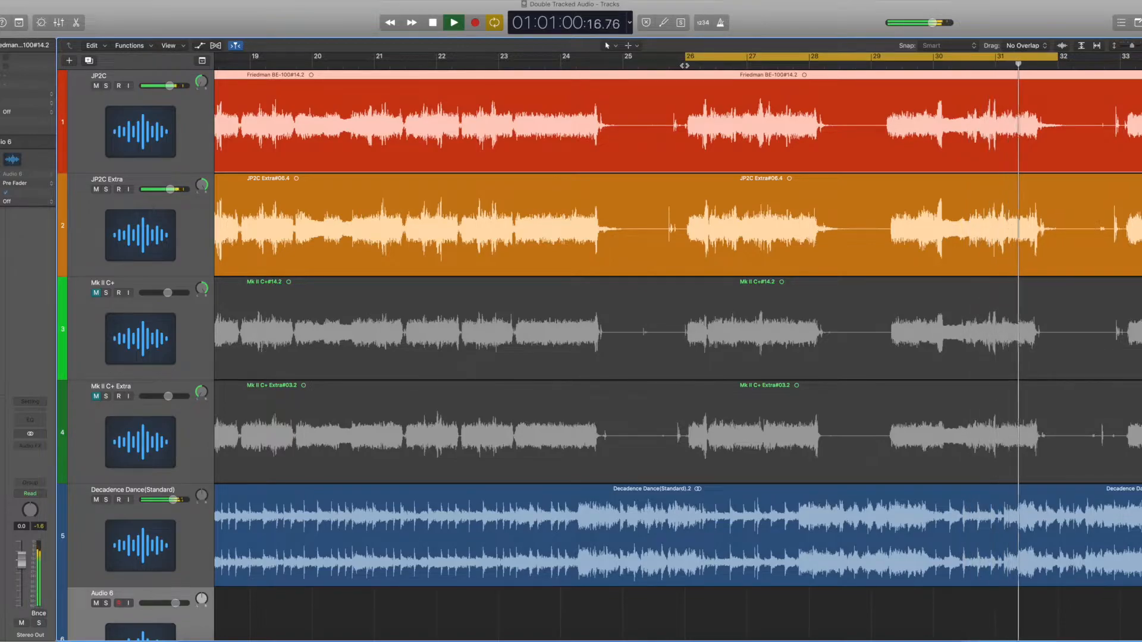
left_click(452, 22)
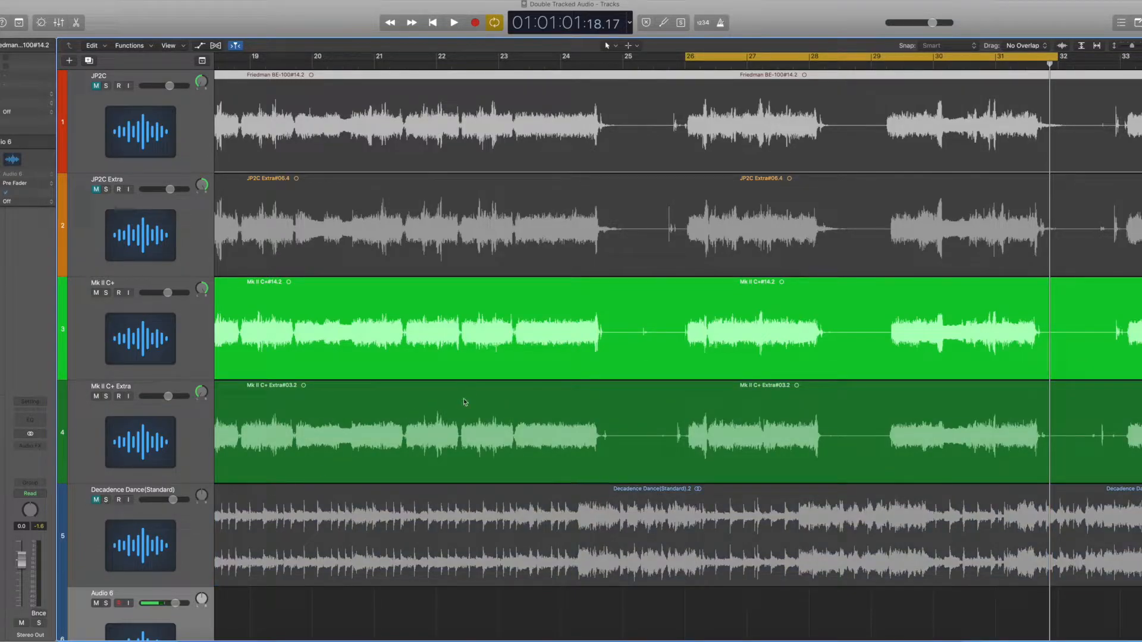
- Loop the Mk II C+ pair on its own, then unmute Decadence Dance again
left_click(454, 23)
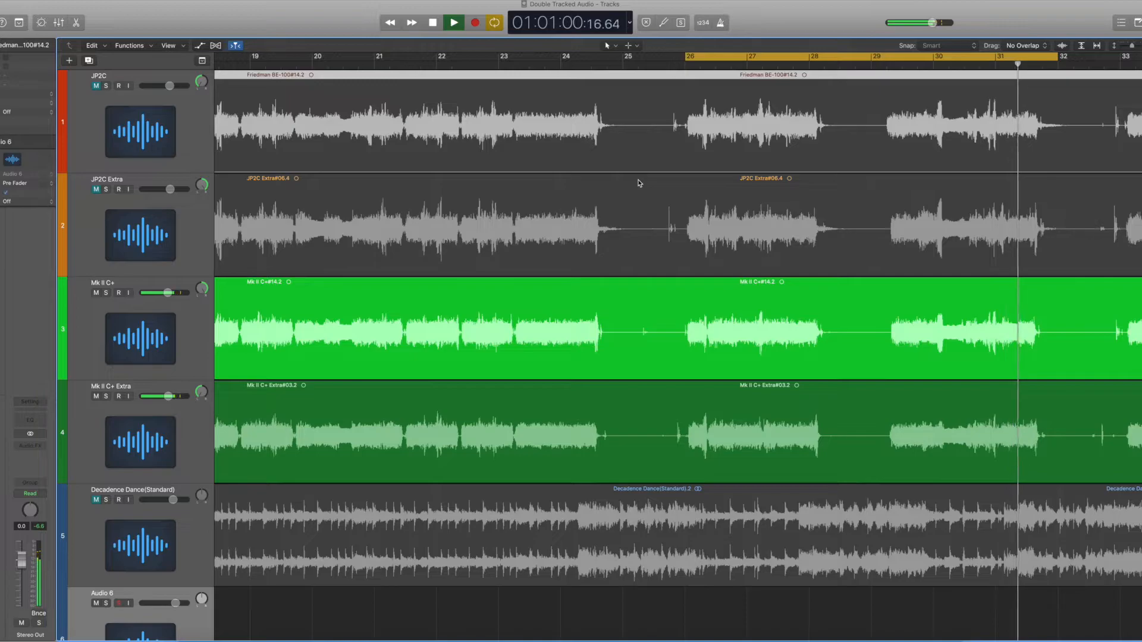
left_click(431, 22)
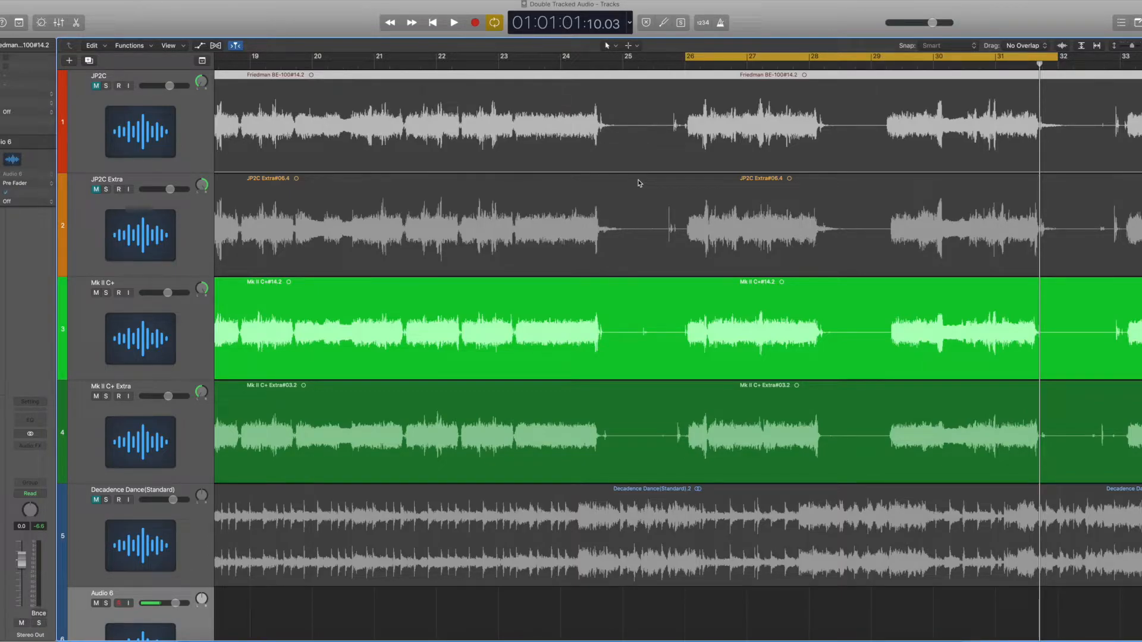
left_click(684, 57)
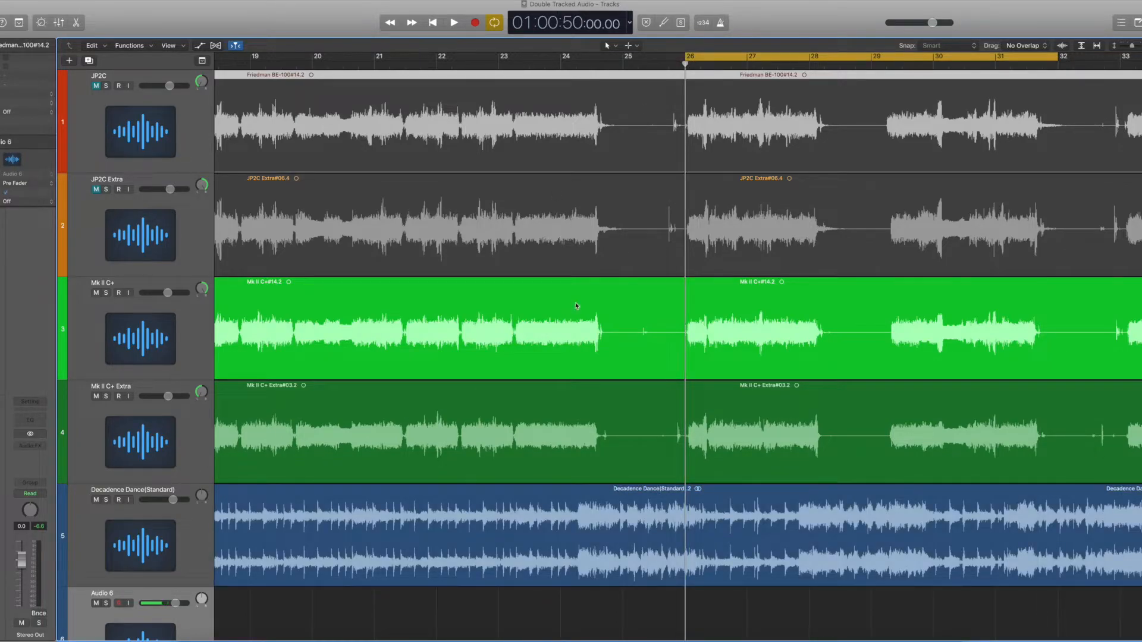
mouse_move(690, 117)
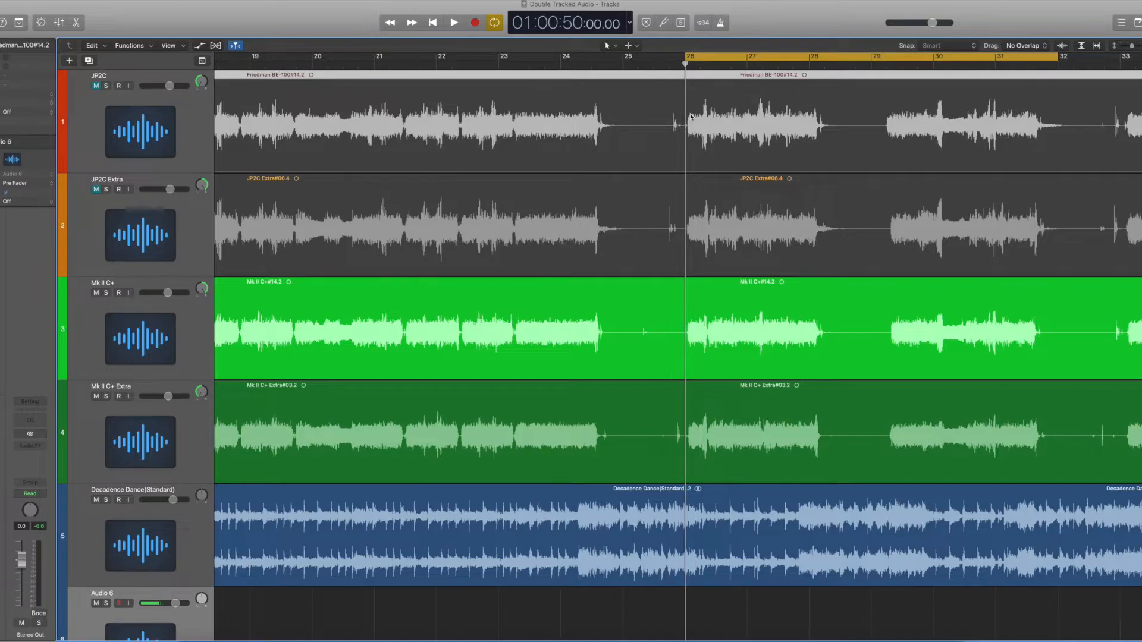
- Loop the Mk II C+ pair with the Decadence Dance backing track playing
left_click(453, 22)
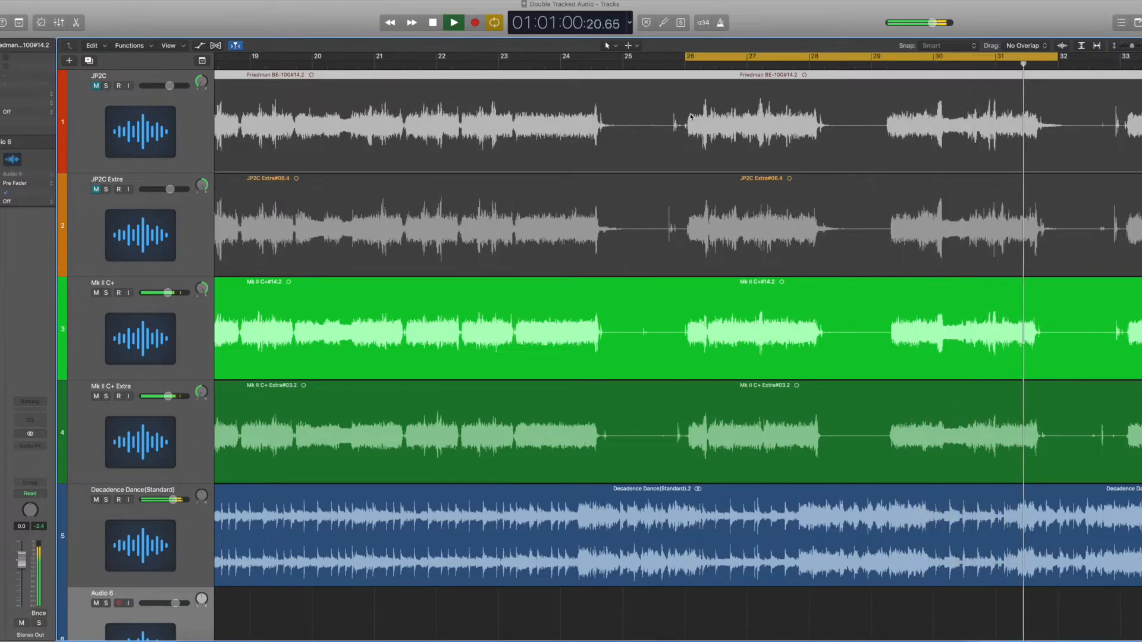
left_click(453, 23)
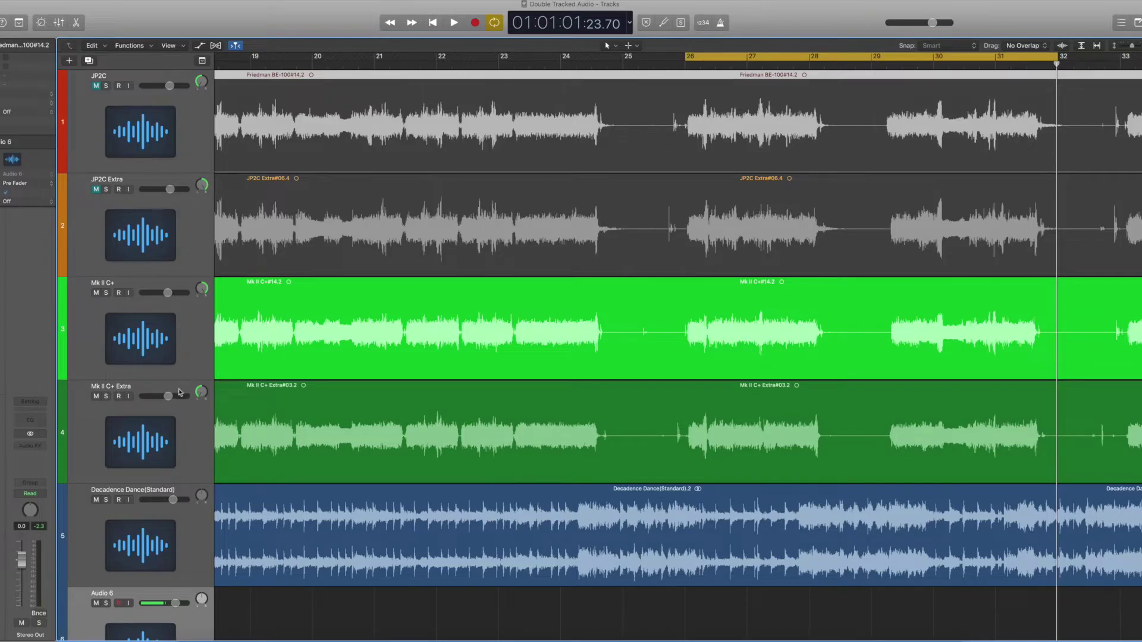
mouse_move(181, 380)
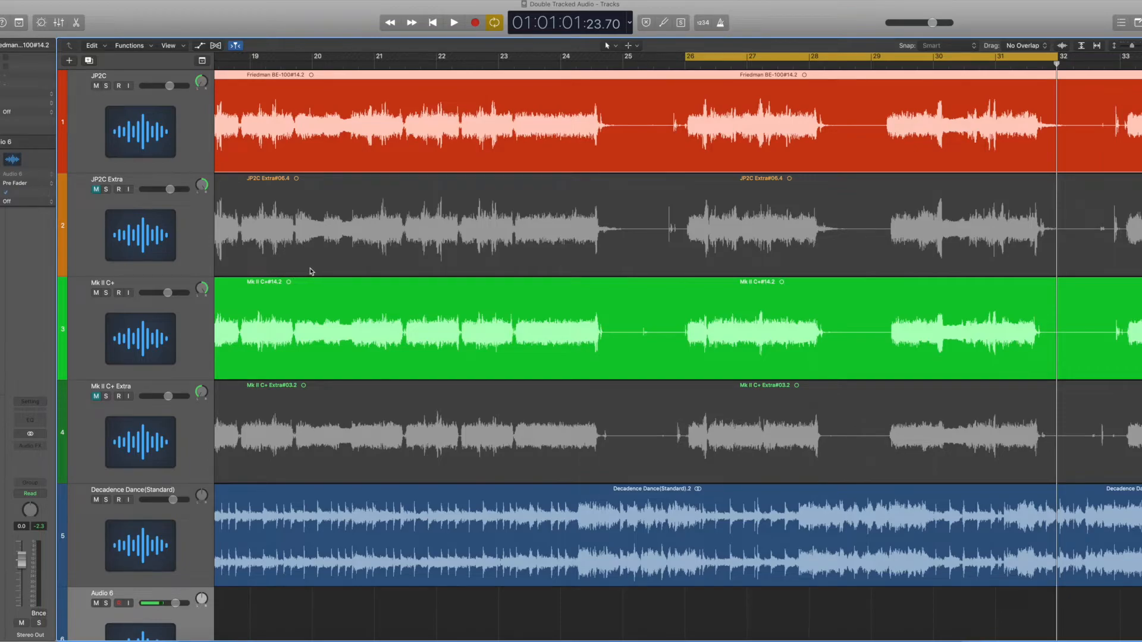
mouse_move(289, 195)
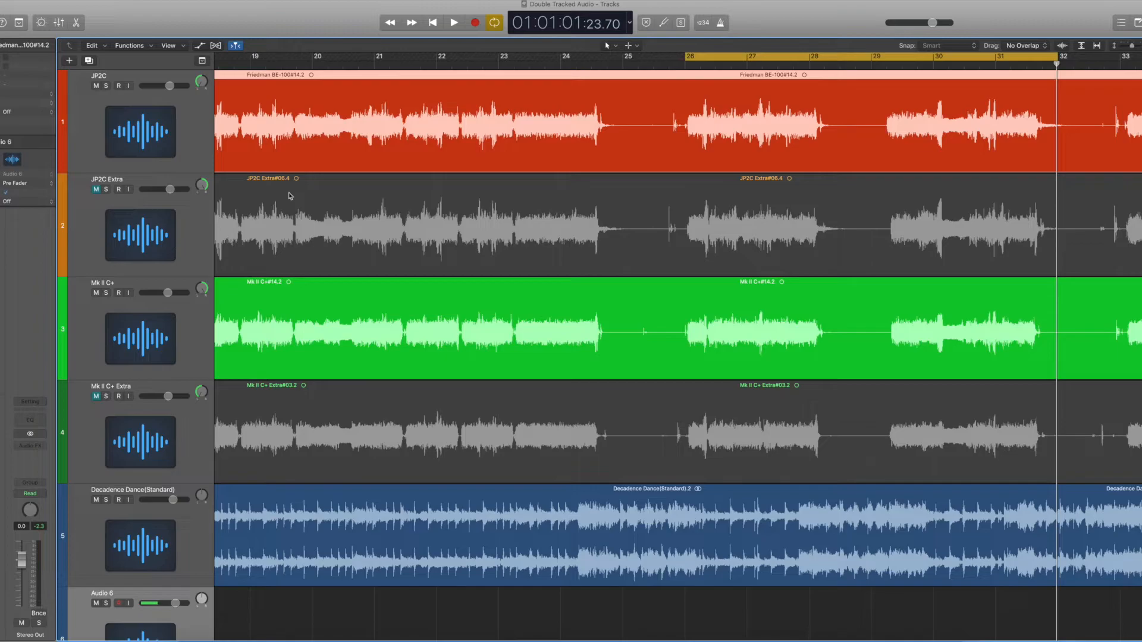
mouse_move(553, 151)
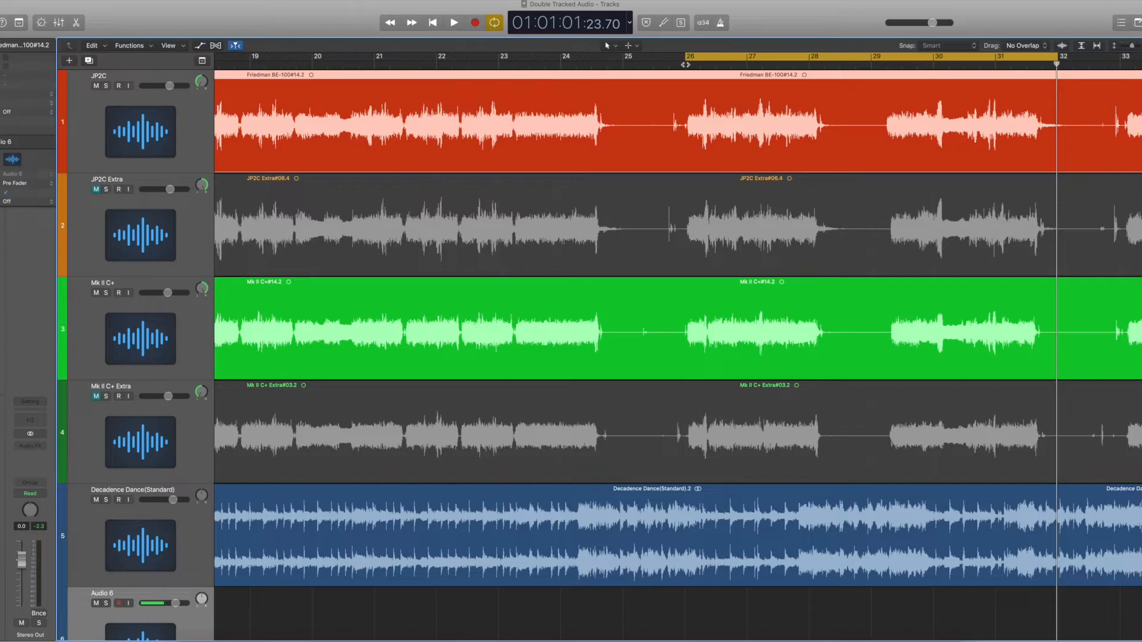
- Play the JP2C and Mk II C+ main takes together over the backing track
left_click(453, 22)
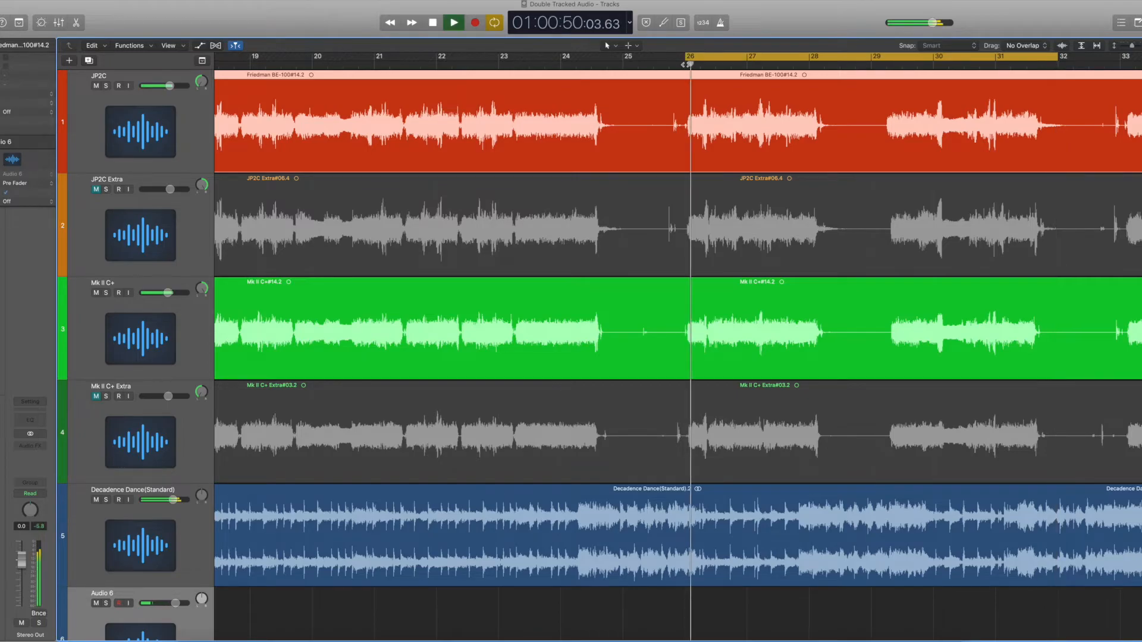